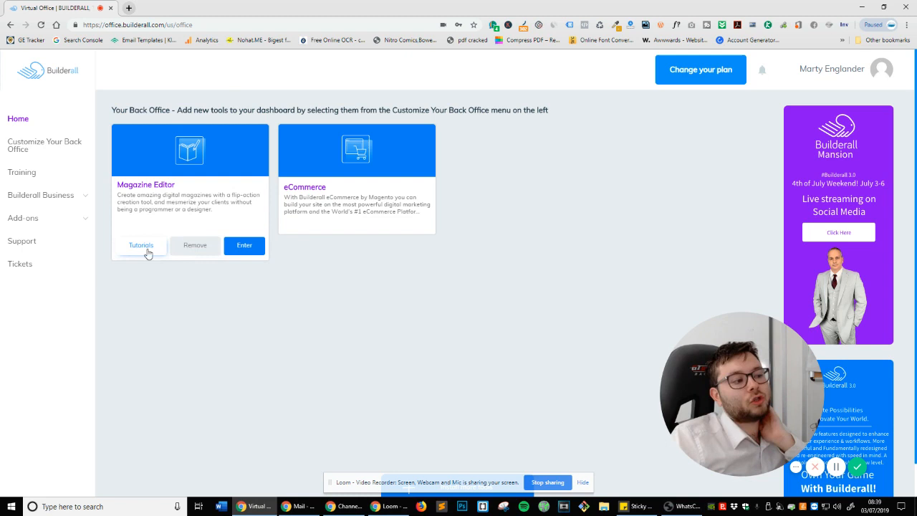
Enter the Magazine Editor tool from the Back Office dashboard.
{"action": "left_click", "coordinate": [243, 245]}
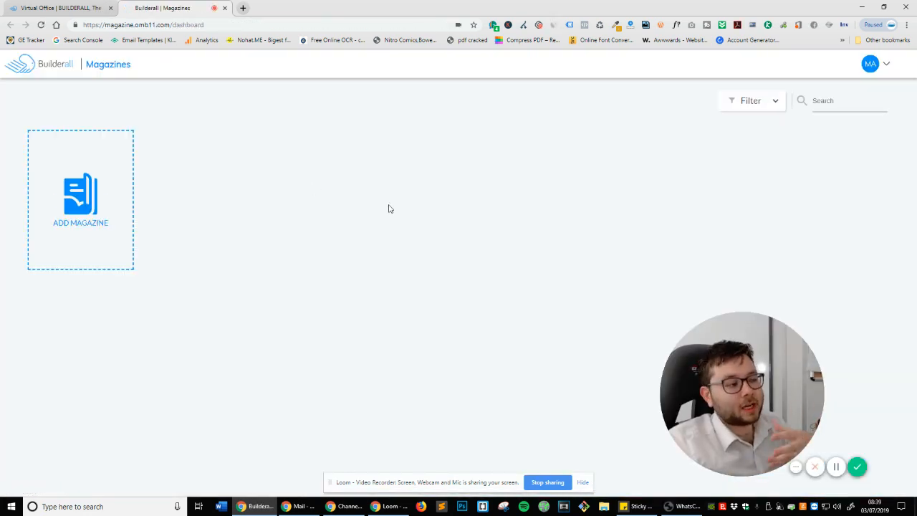
{"action": "mouse_move", "coordinate": [60, 221]}
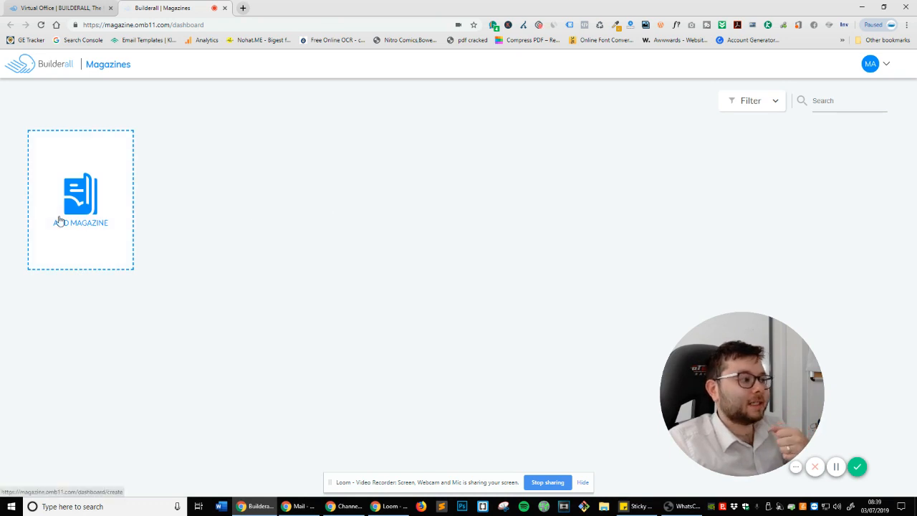
Add a magazine titled 'Builderall Magazine' described 'Amazing Things You Can Do With Builderall' and continue to templates.
{"action": "left_click", "coordinate": [80, 199]}
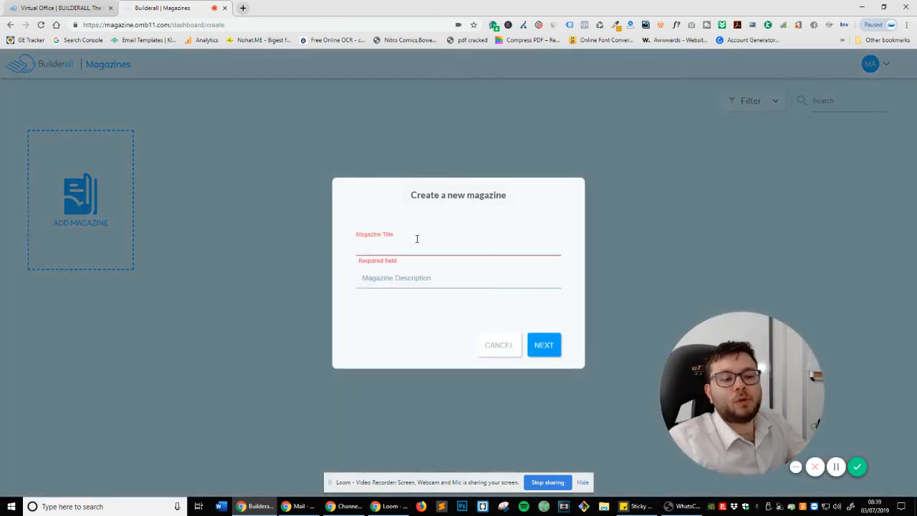
{"action": "type", "text": "Builderall Magazine"}
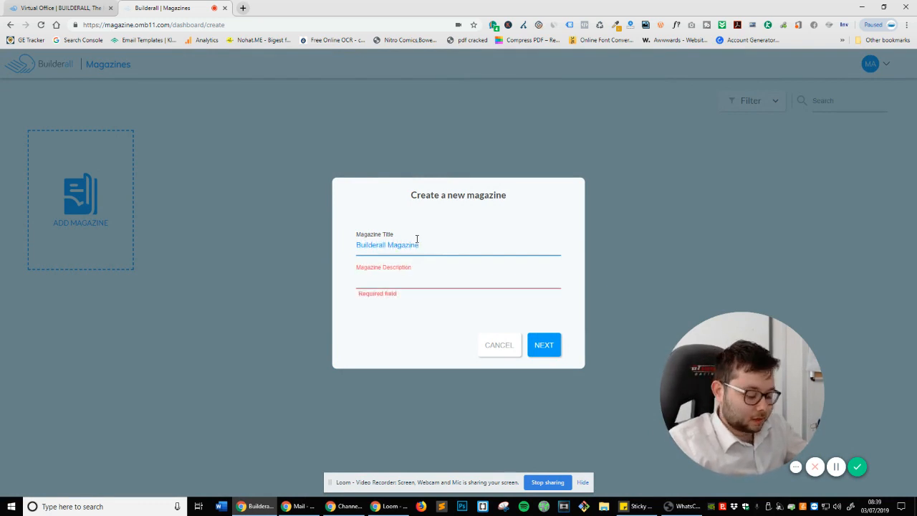
{"action": "type", "text": "Amazing"}
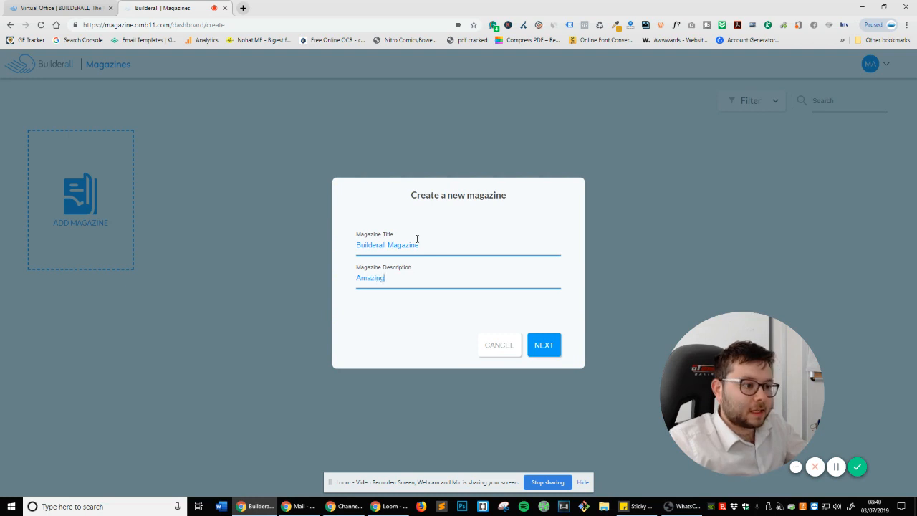
{"action": "type", "text": "Things You C"}
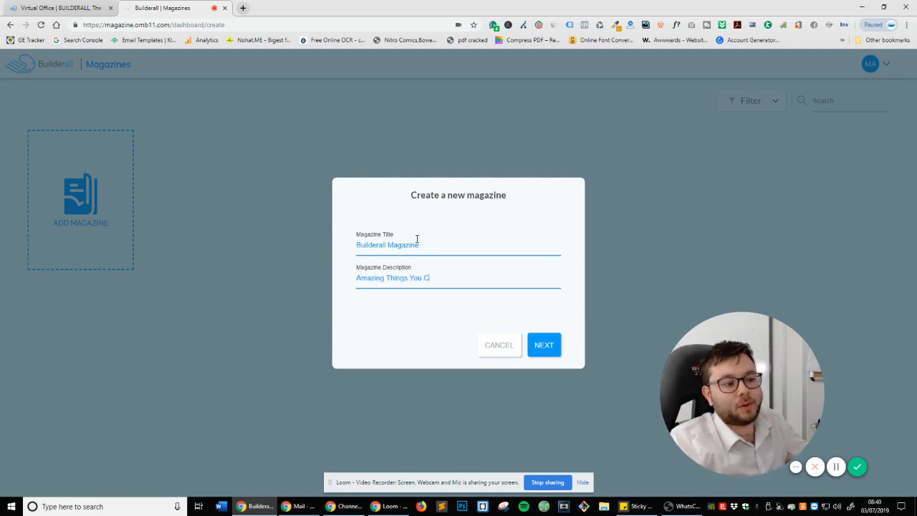
{"action": "type", "text": "an Do W"}
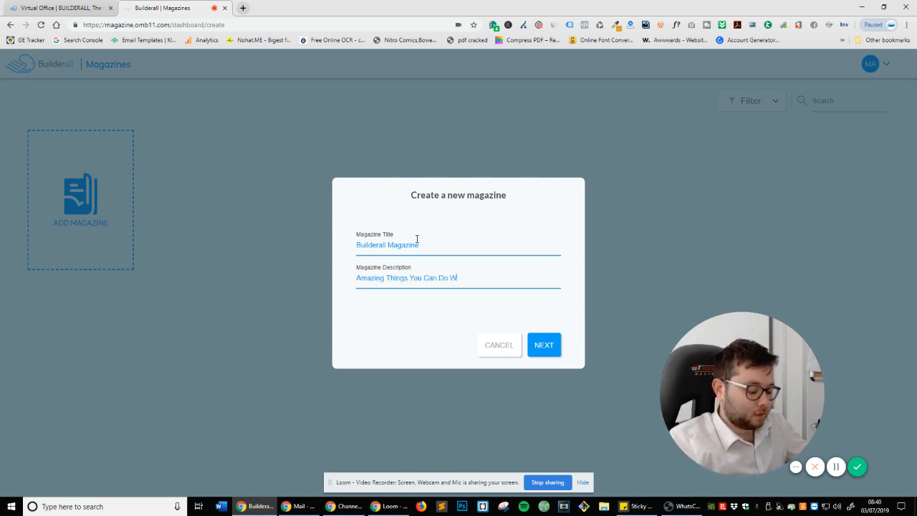
{"action": "type", "text": "ith Builderall"}
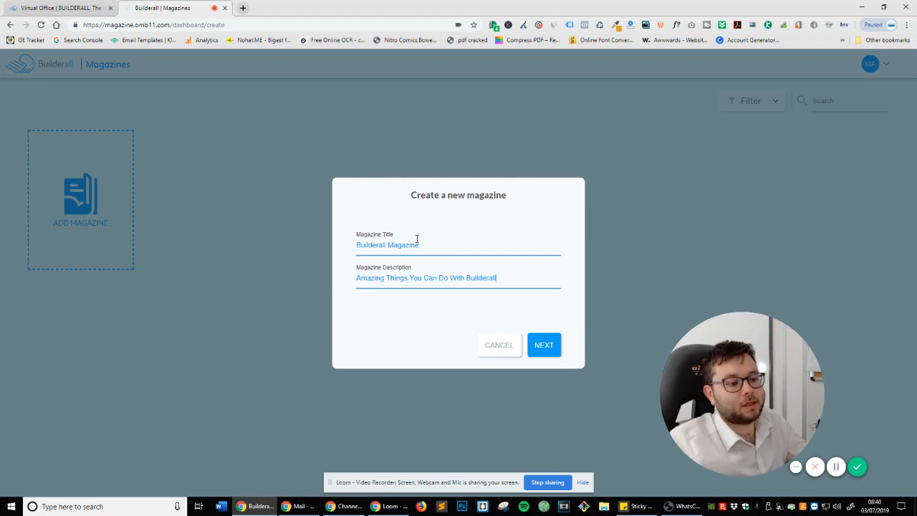
{"action": "left_click", "coordinate": [544, 344]}
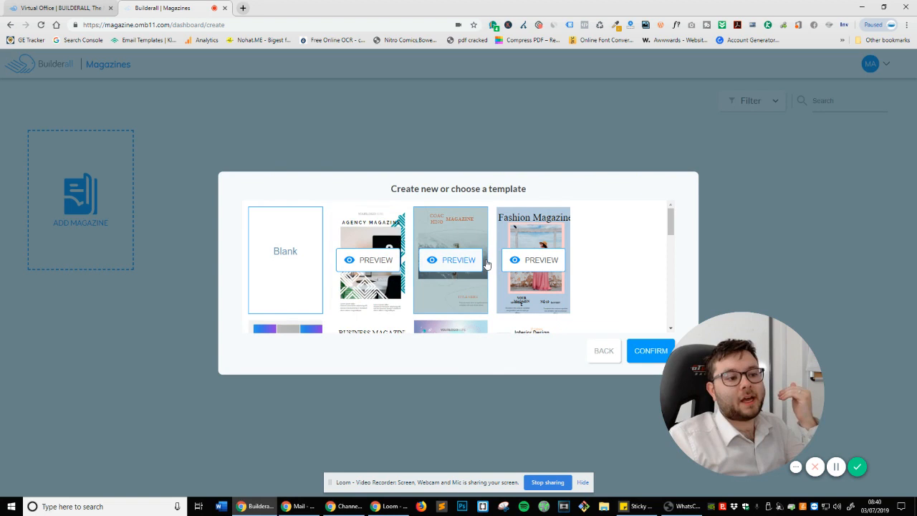
Choose the travel & tourism template at the bottom of the list to create the magazine.
{"action": "scroll", "scroll_direction": "down", "scroll_amount": 3}
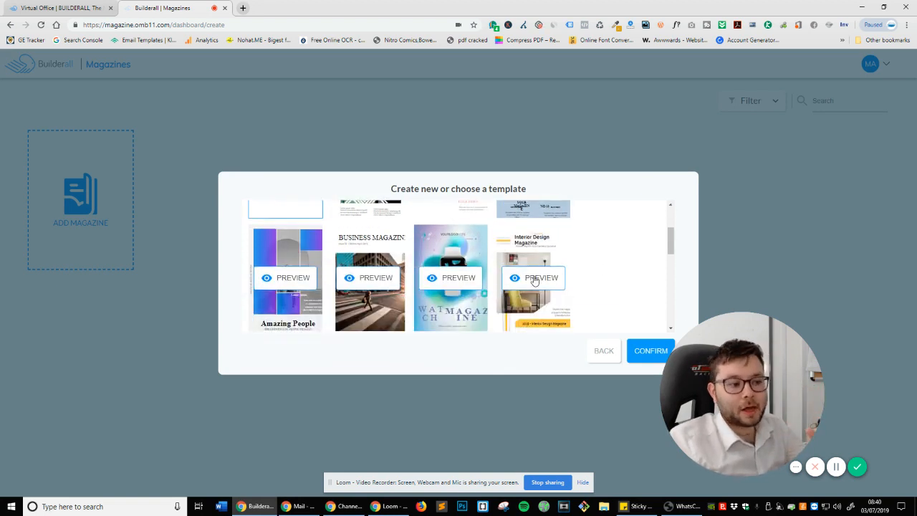
{"action": "scroll", "scroll_direction": "down", "scroll_amount": 3}
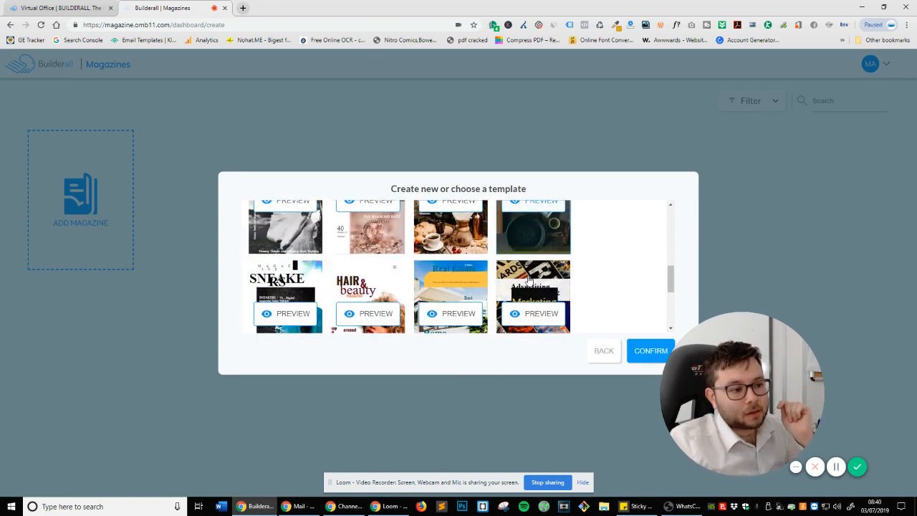
{"action": "scroll", "scroll_direction": "down", "scroll_amount": 3}
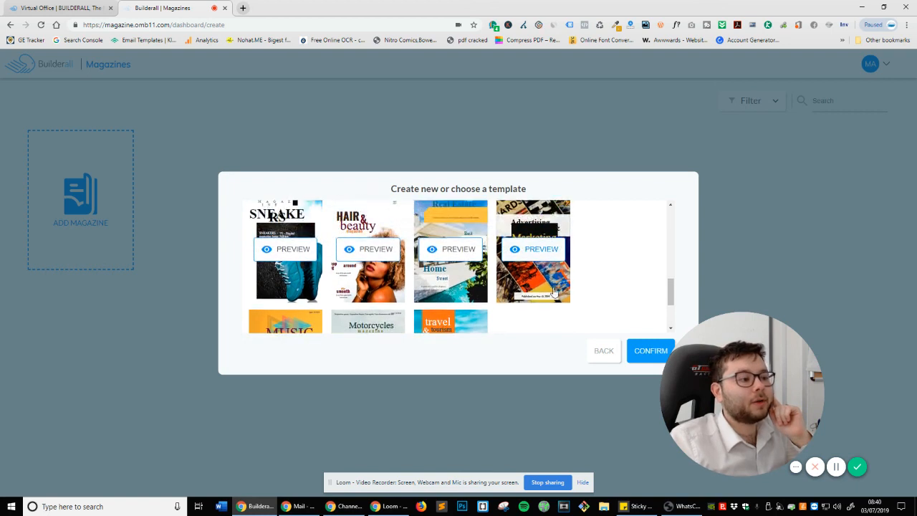
{"action": "scroll", "scroll_direction": "down", "scroll_amount": 3}
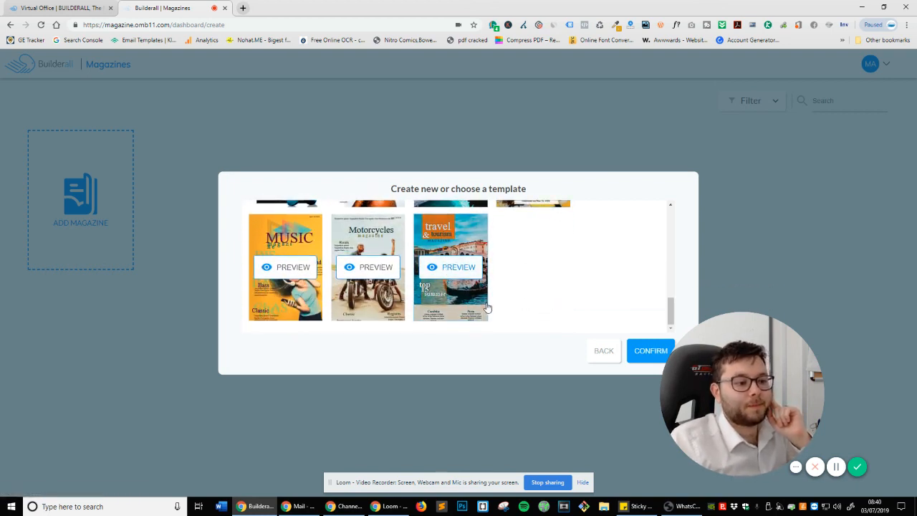
{"action": "left_click", "coordinate": [650, 350]}
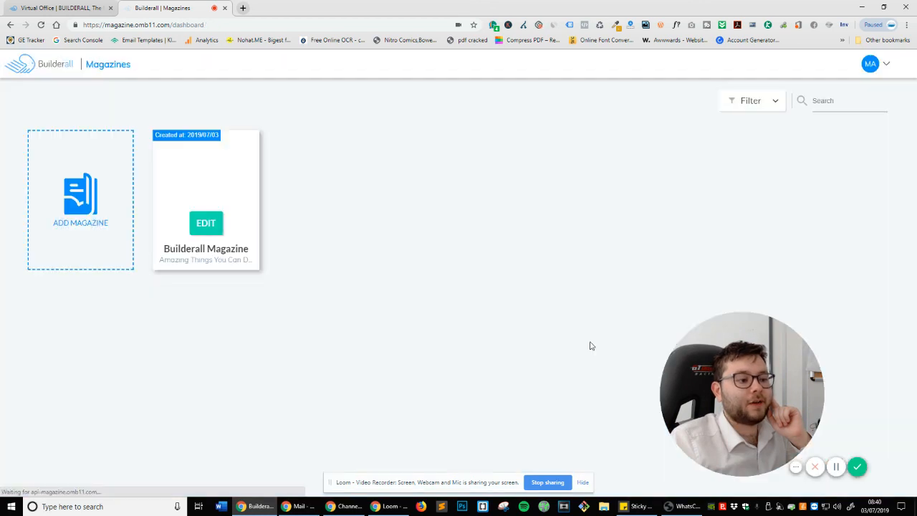
Edit the Builderall Magazine, flip forward two pages, then return to the cover.
{"action": "left_click", "coordinate": [206, 224]}
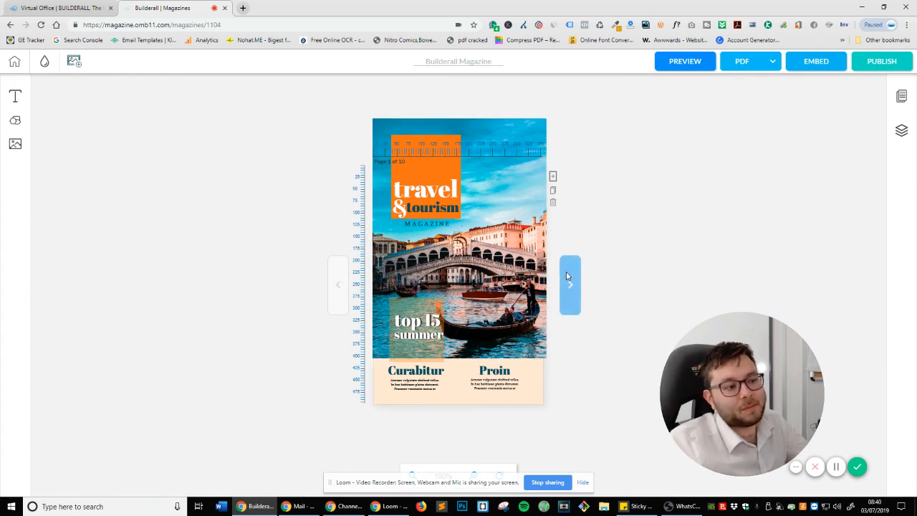
{"action": "left_click", "coordinate": [570, 284]}
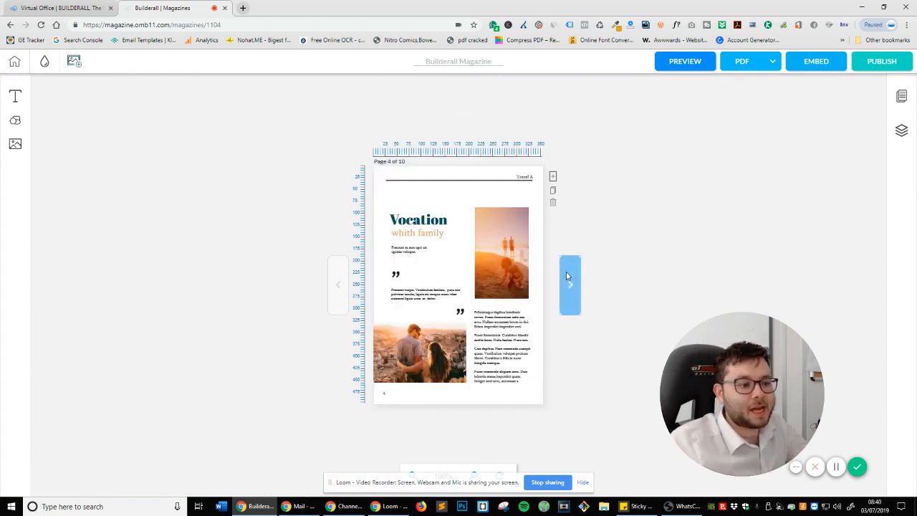
{"action": "left_click", "coordinate": [571, 284]}
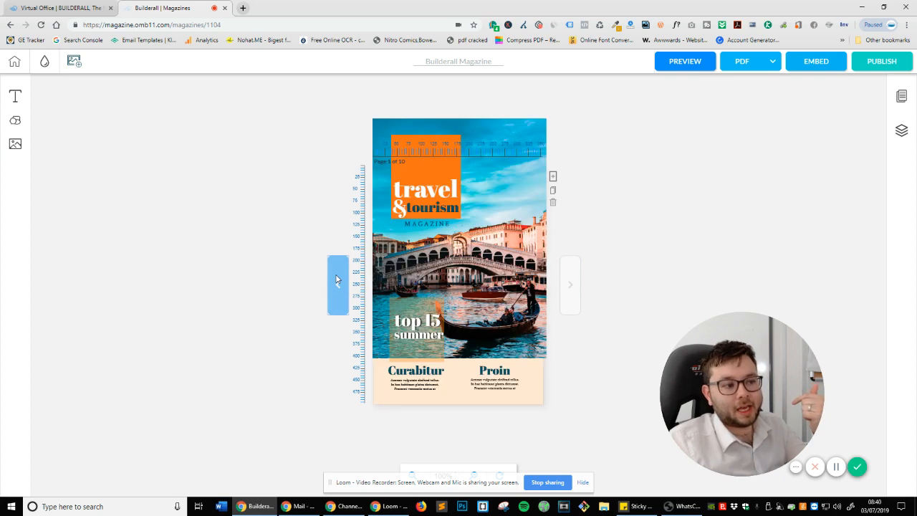
{"action": "left_click", "coordinate": [427, 189]}
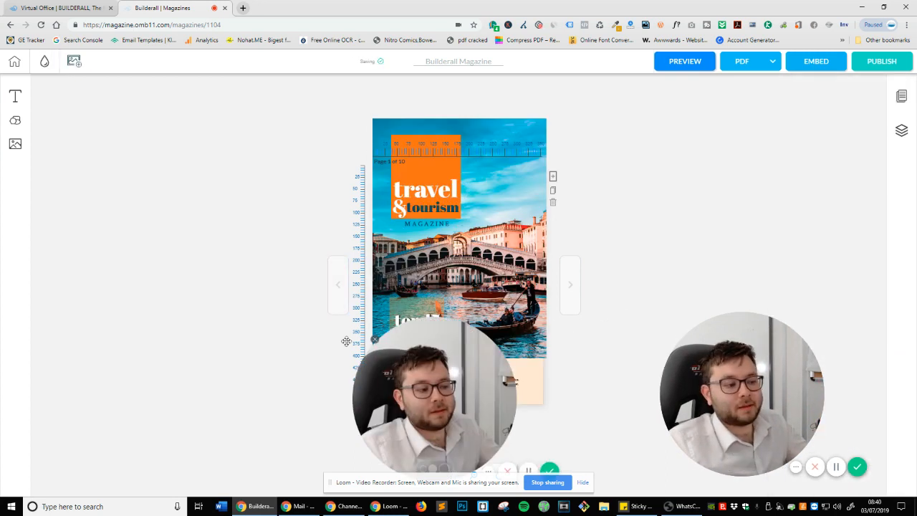
Select the cover 'travel' title and apply italic formatting from the Basic toolbar.
{"action": "left_click", "coordinate": [427, 193]}
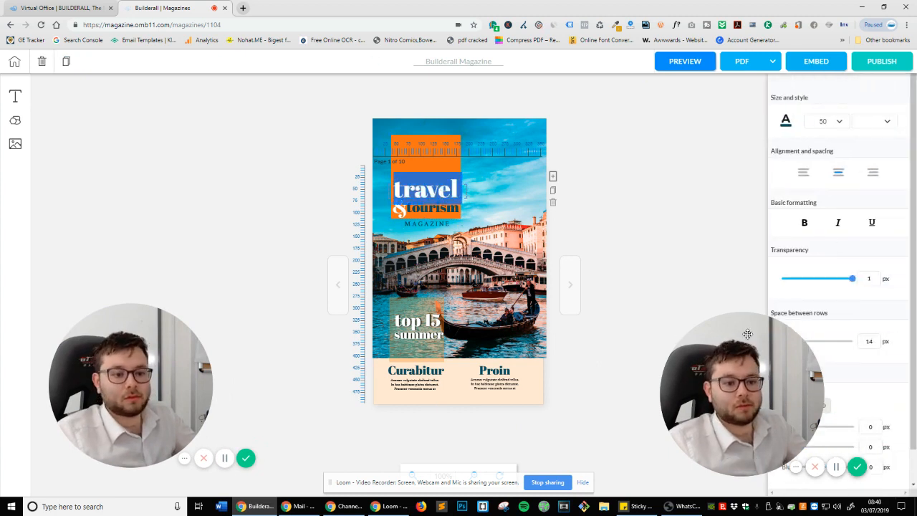
{"action": "left_click", "coordinate": [681, 338]}
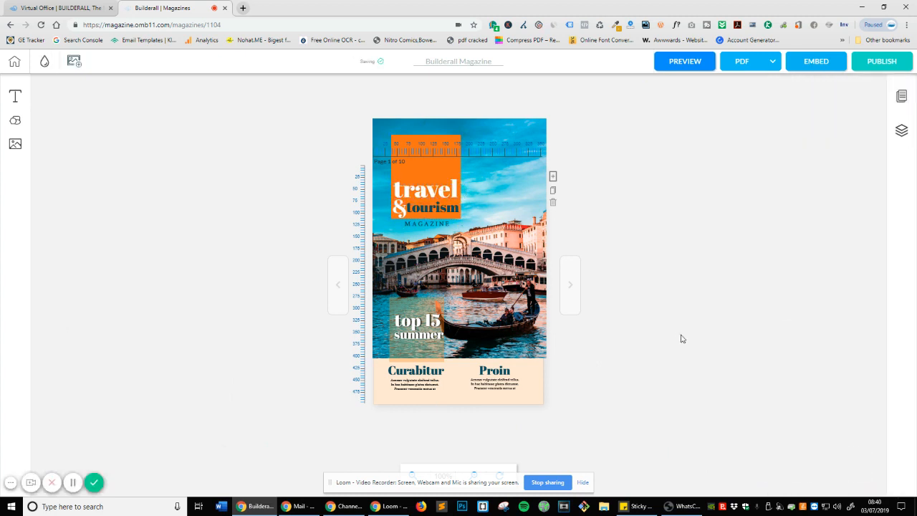
{"action": "left_click", "coordinate": [427, 190]}
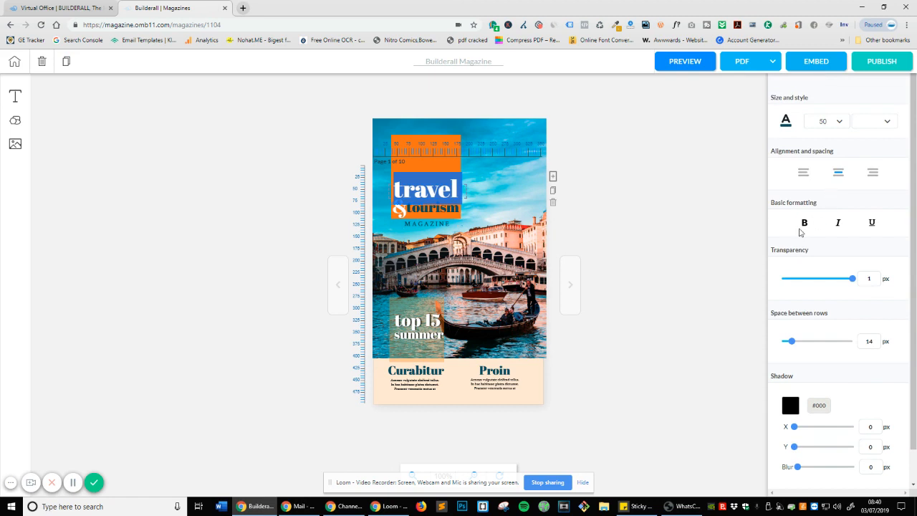
{"action": "left_click", "coordinate": [804, 223]}
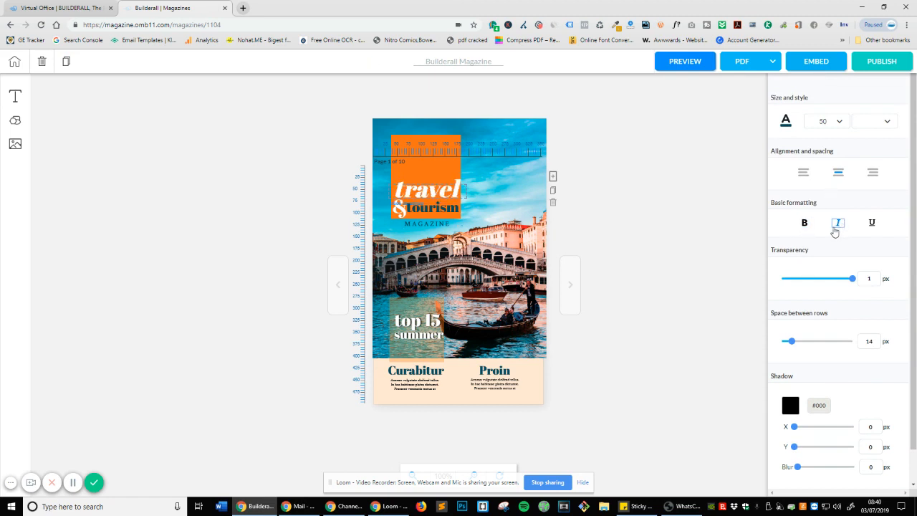
{"action": "left_click", "coordinate": [837, 223]}
{"action": "type", "text": "hello"}
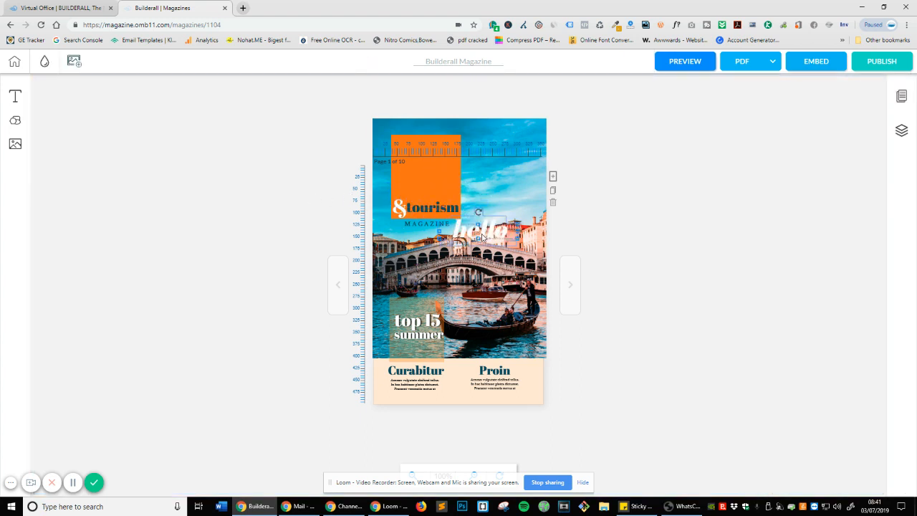
Drag the 'hello' title into the orange block above '&tourism' and go to page 2.
{"action": "left_click_drag", "start_coordinate": [466, 232], "coordinate": [491, 193]}
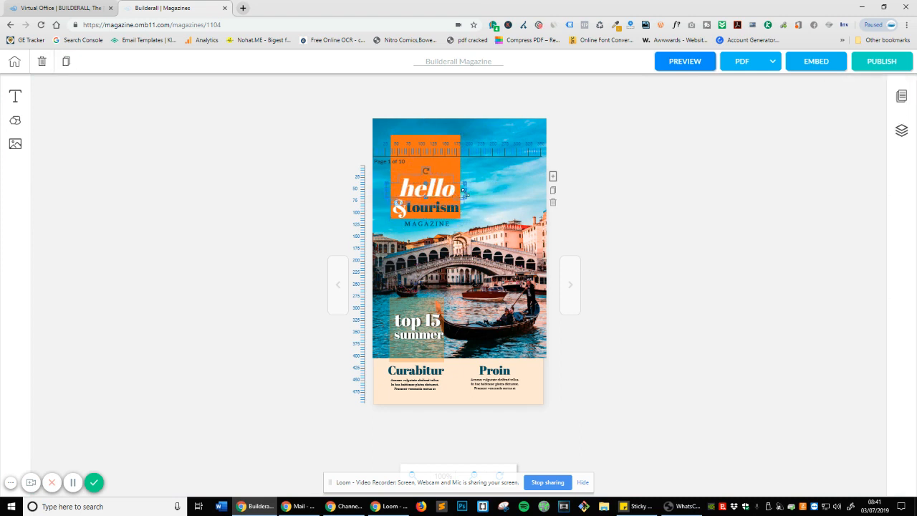
{"action": "left_click", "coordinate": [571, 284]}
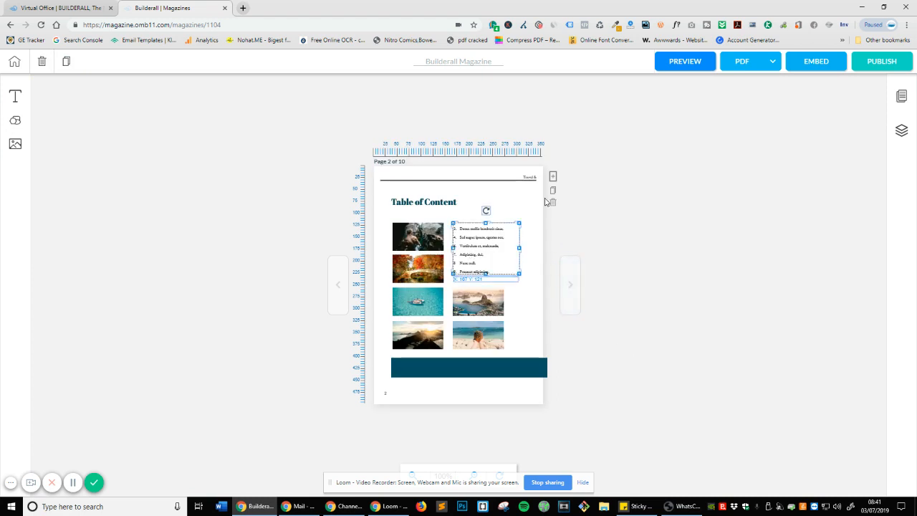
Advance one page, then launch the flip-book PREVIEW from the PDF dropdown.
{"action": "left_click", "coordinate": [570, 283]}
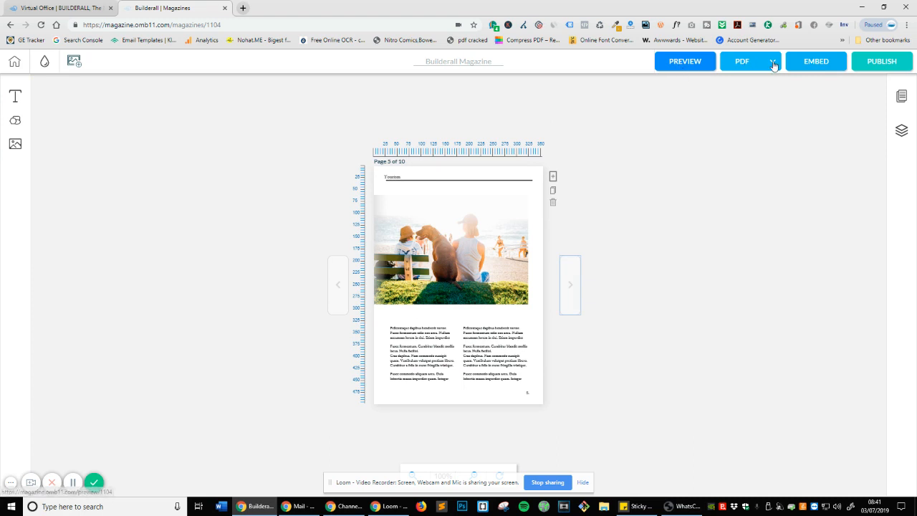
{"action": "left_click", "coordinate": [773, 60]}
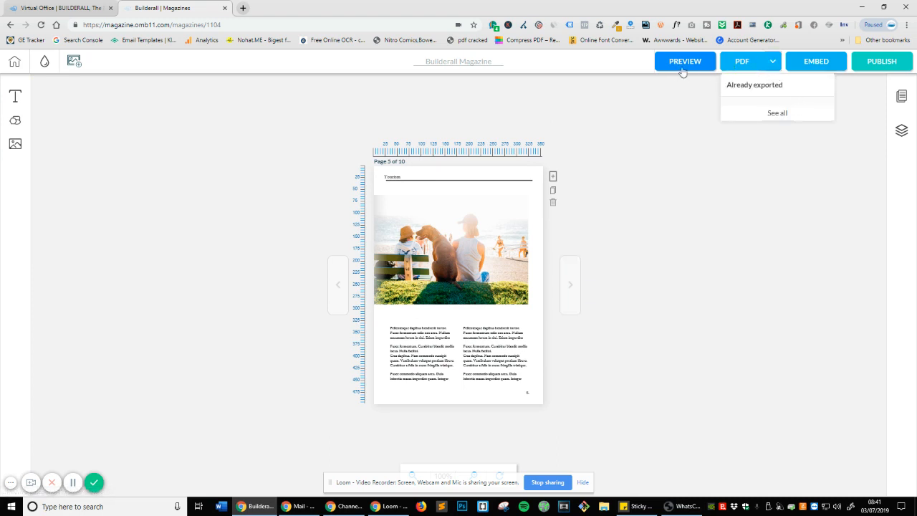
{"action": "left_click", "coordinate": [817, 60]}
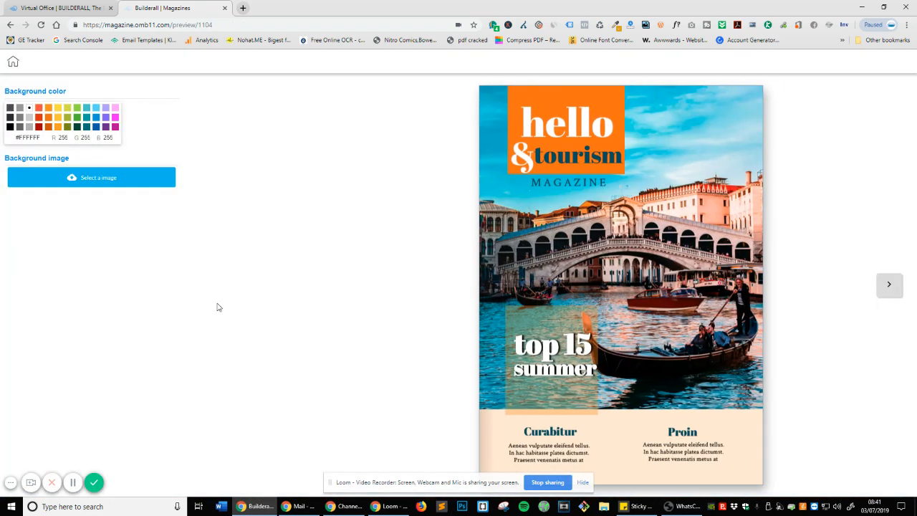
{"action": "left_click", "coordinate": [888, 283]}
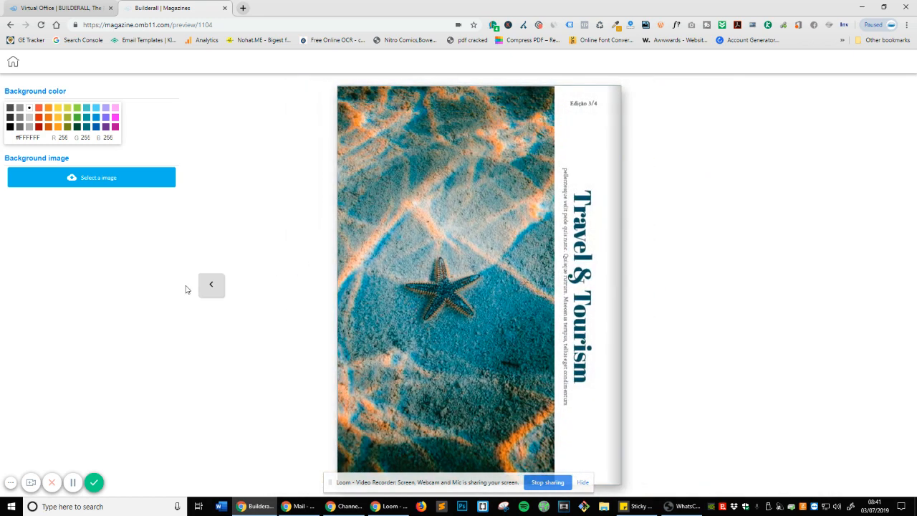
{"action": "left_click", "coordinate": [211, 284]}
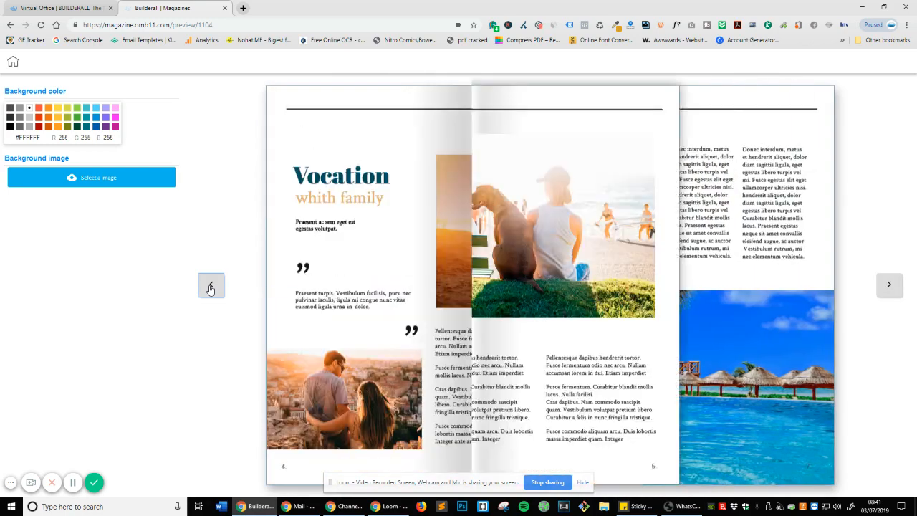
{"action": "left_click", "coordinate": [210, 285]}
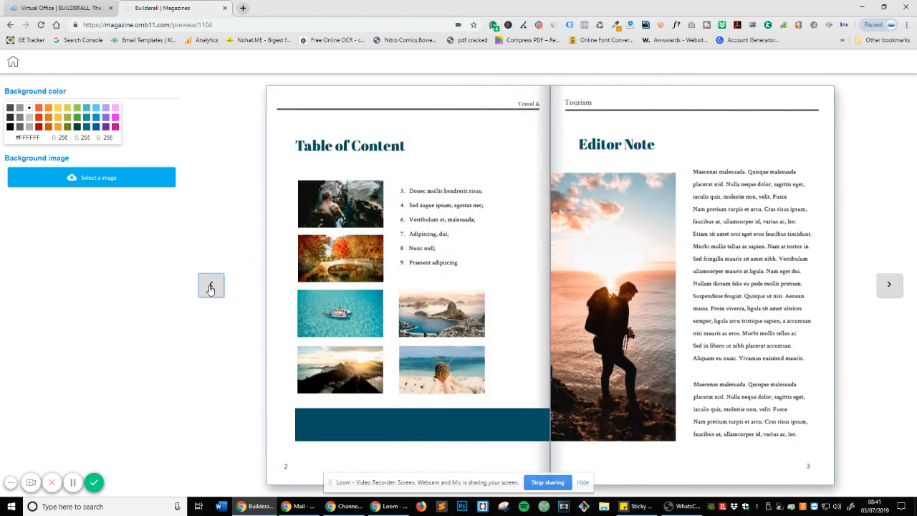
{"action": "left_click", "coordinate": [212, 286]}
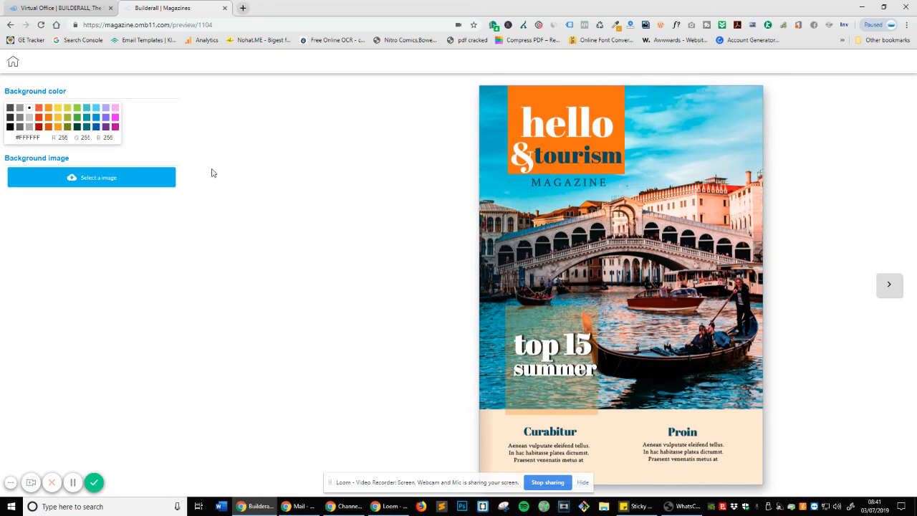
{"action": "mouse_move", "coordinate": [556, 364]}
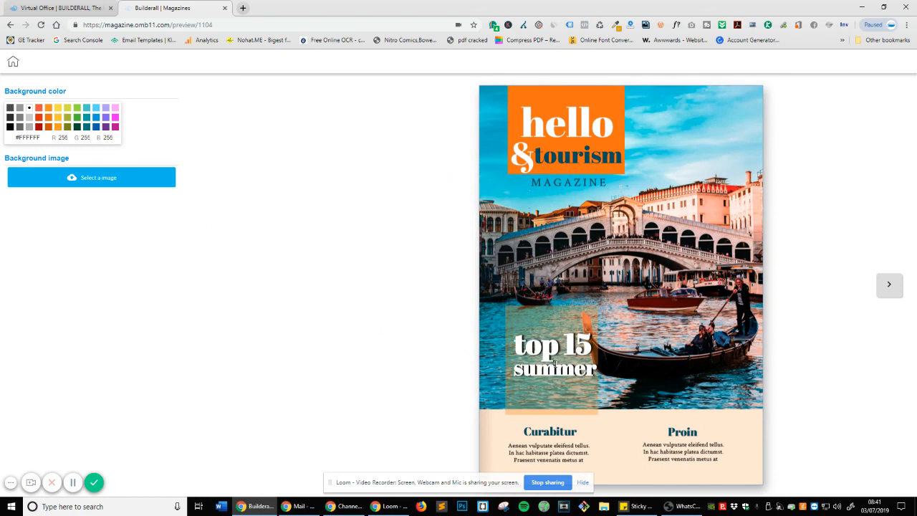
{"action": "mouse_move", "coordinate": [278, 380]}
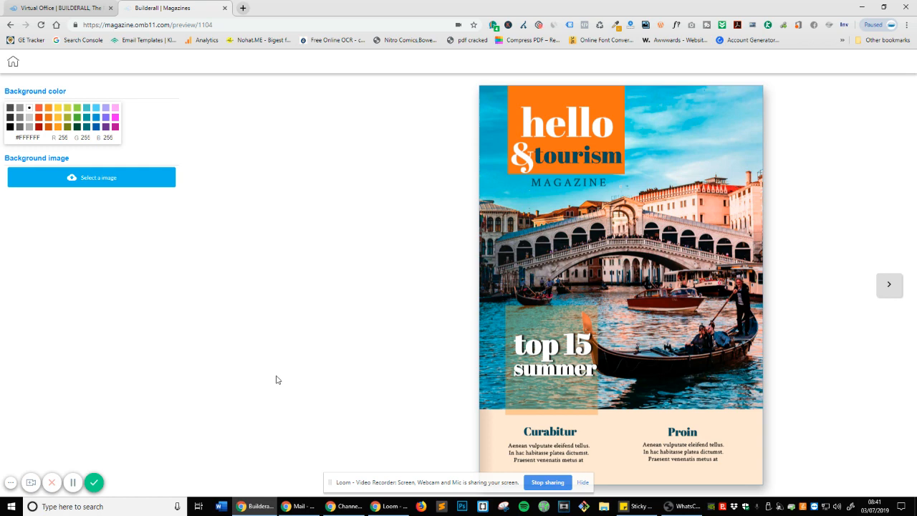
{"action": "mouse_move", "coordinate": [572, 465]}
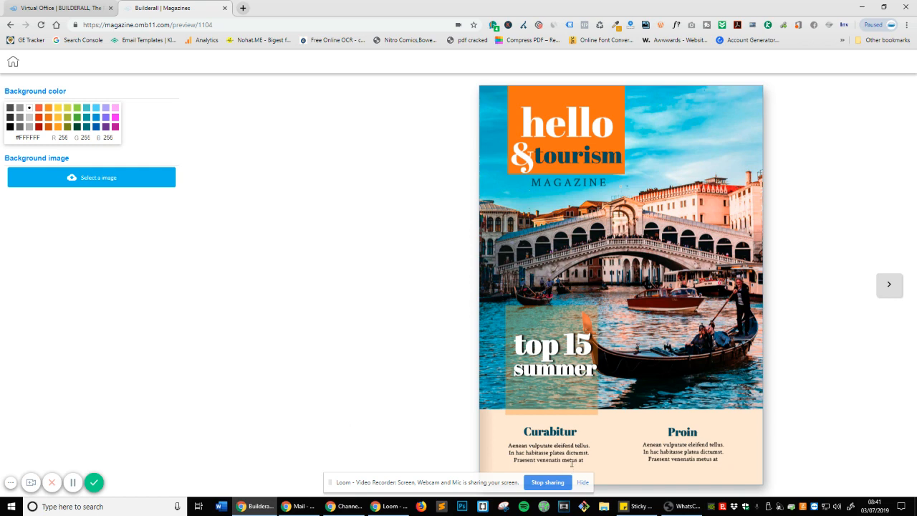
{"action": "mouse_move", "coordinate": [548, 482]}
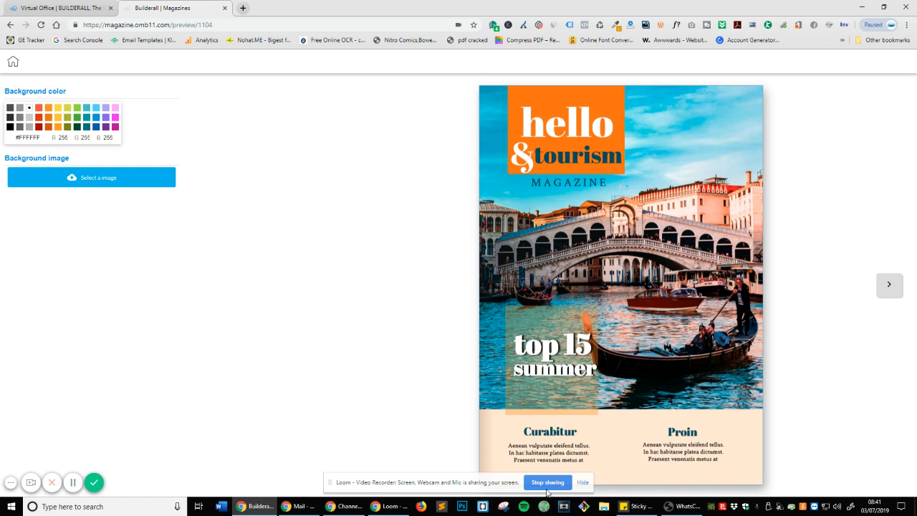